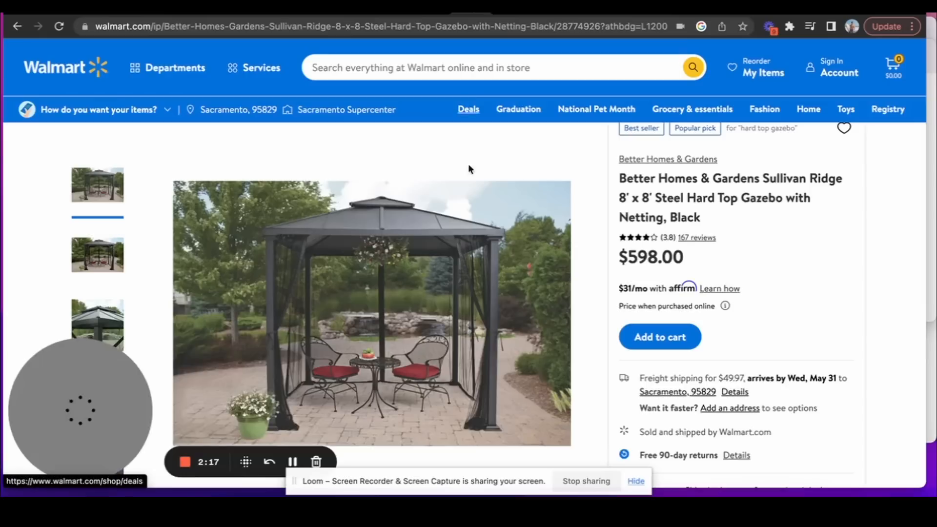
mouse_move(693, 260)
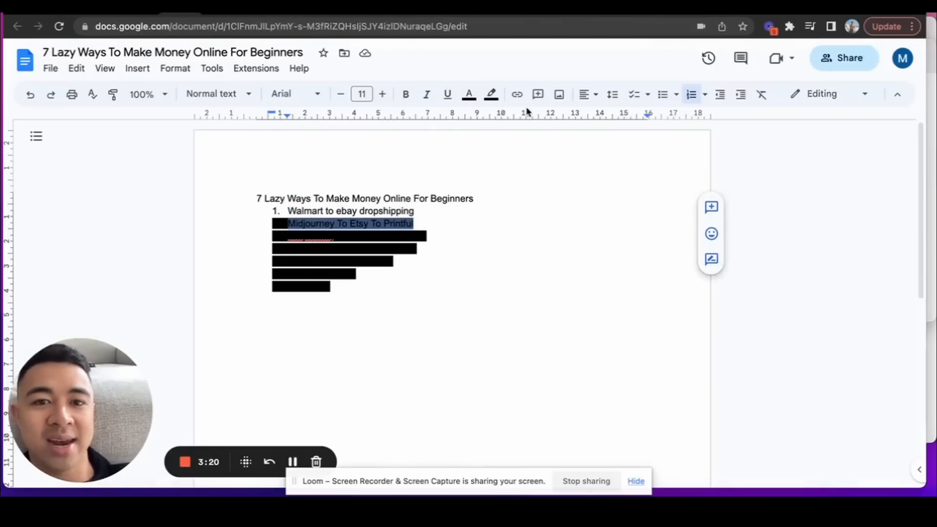
Remove the black highlight from list item 2, Midjourney To Etsy To Printful
click(490, 94)
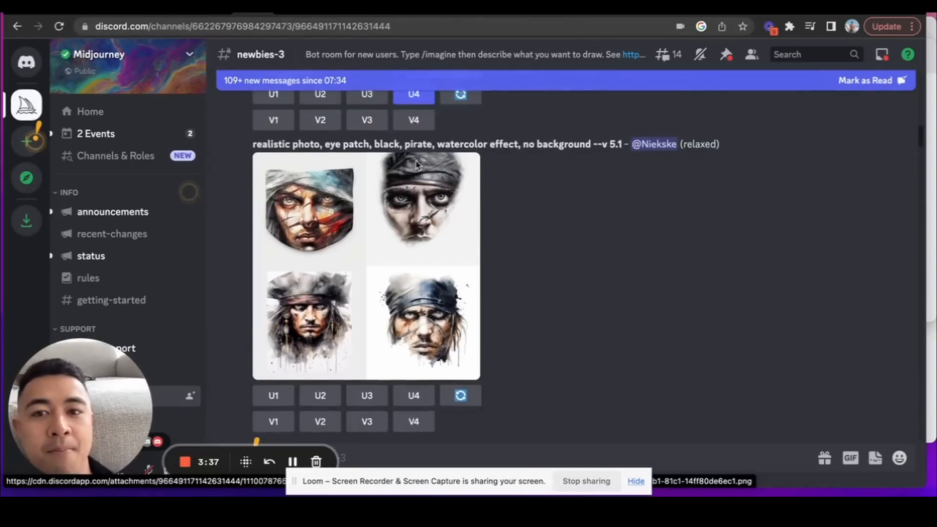
scroll(down, 3)
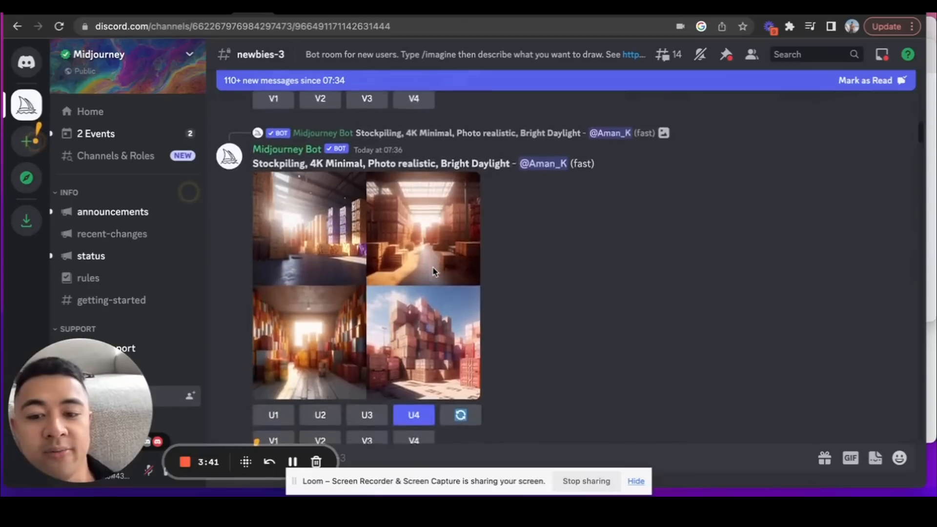
scroll(down, 3)
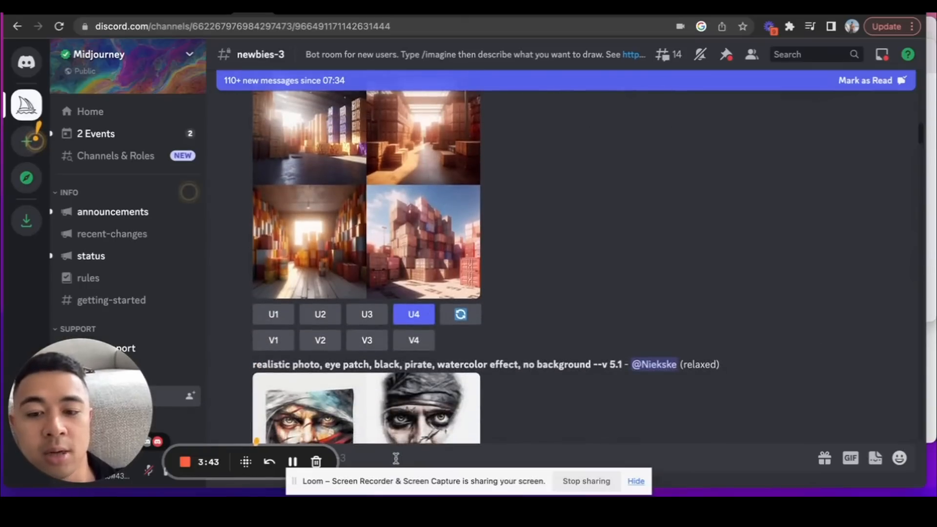
text(/im)
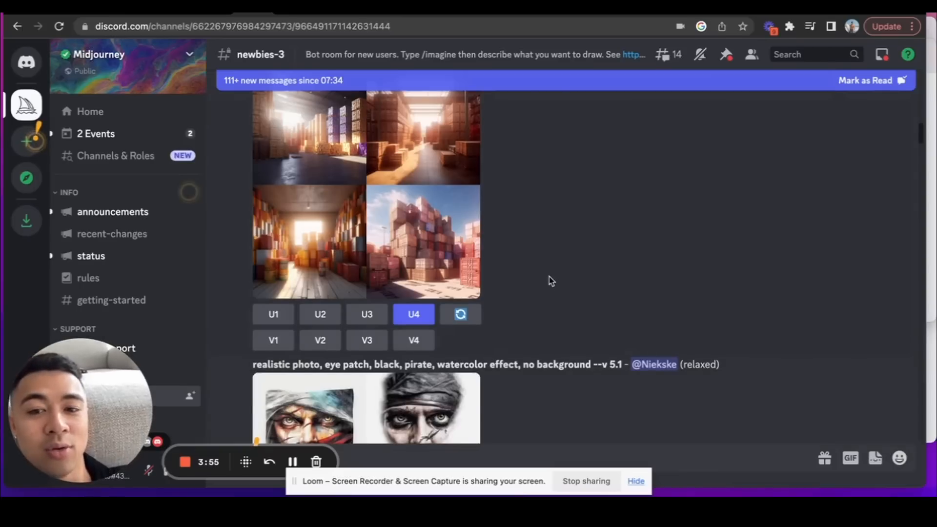
scroll(down, 3)
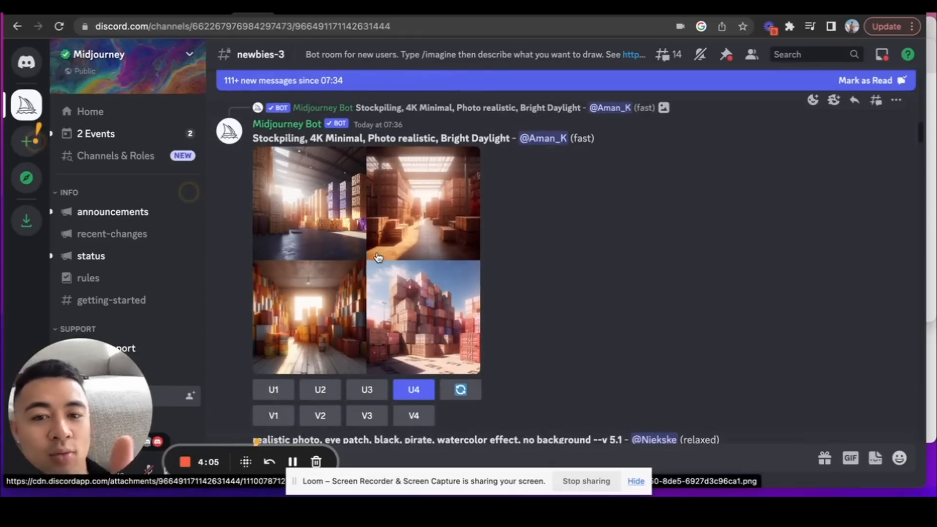
scroll(down, 3)
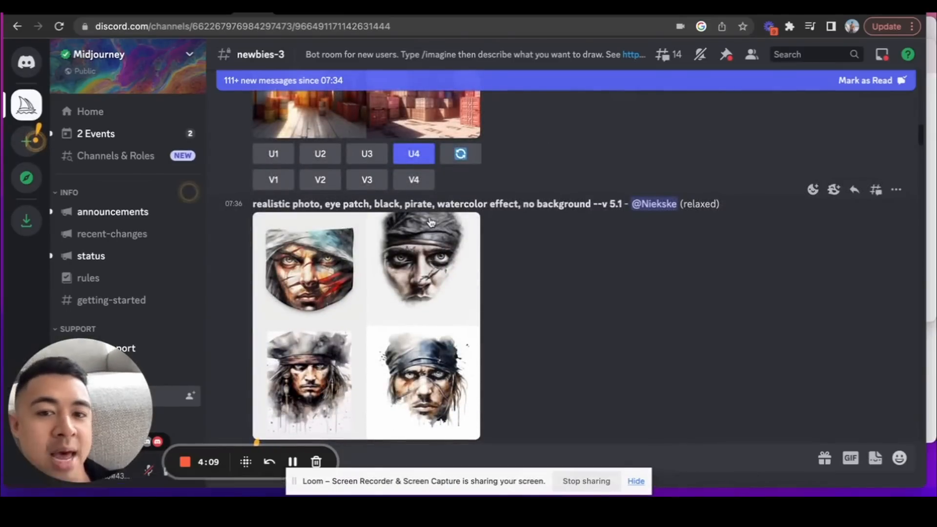
mouse_move(556, 221)
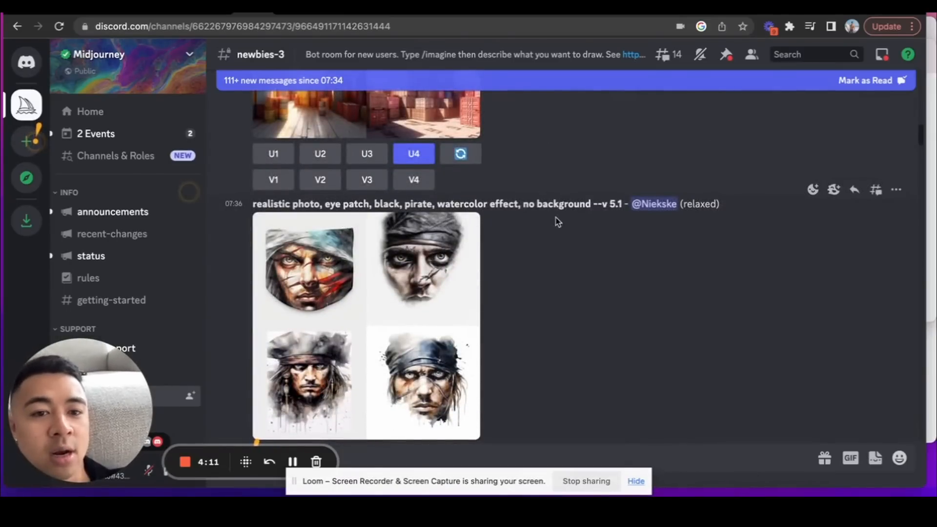
scroll(down, 3)
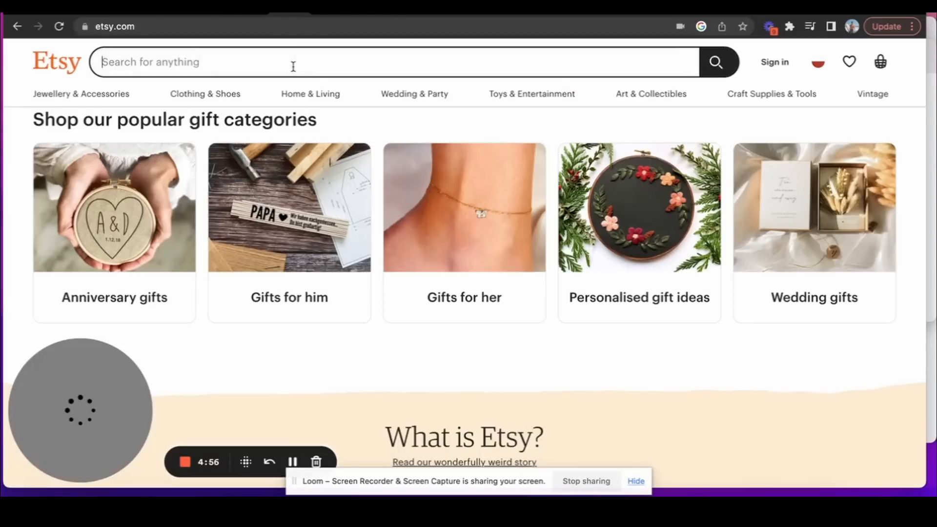
Search Etsy for 'cat t shirt' and open the Samurai Cat T-Shirt listing
text(cat t s)
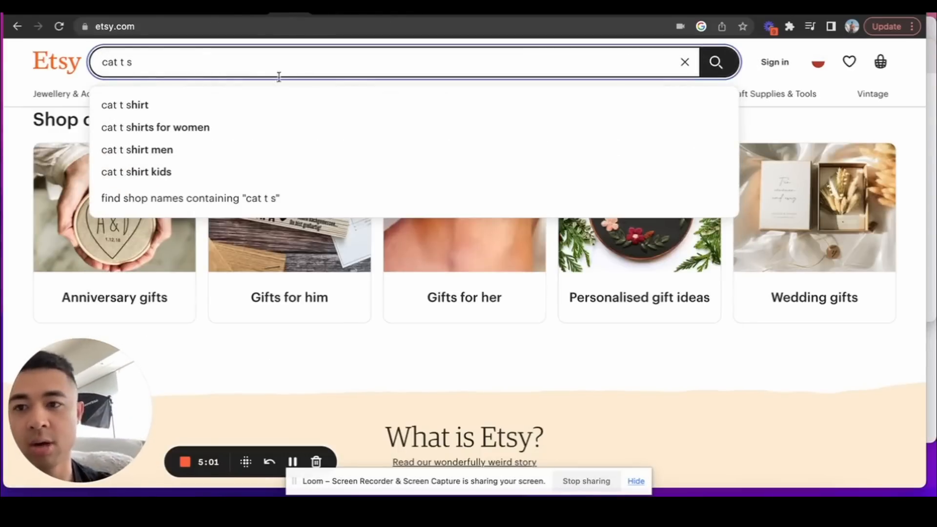
mouse_move(206, 111)
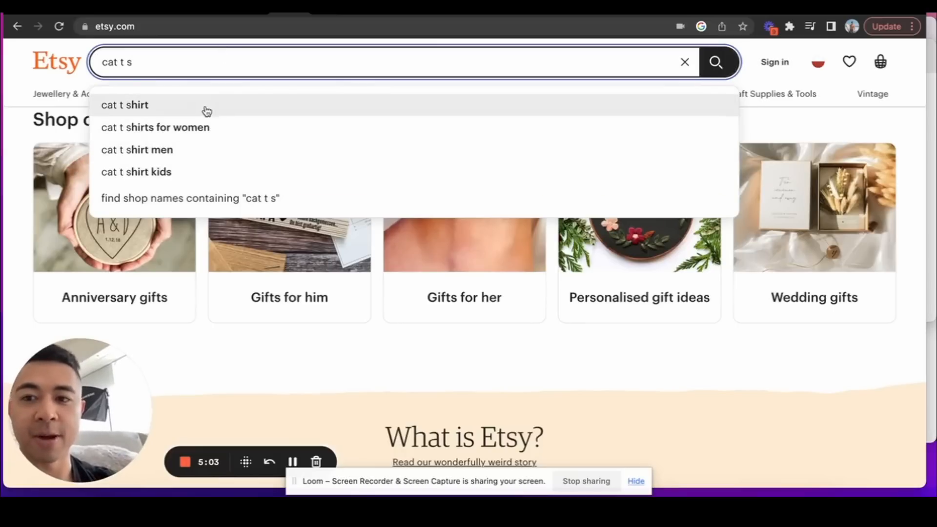
click(125, 105)
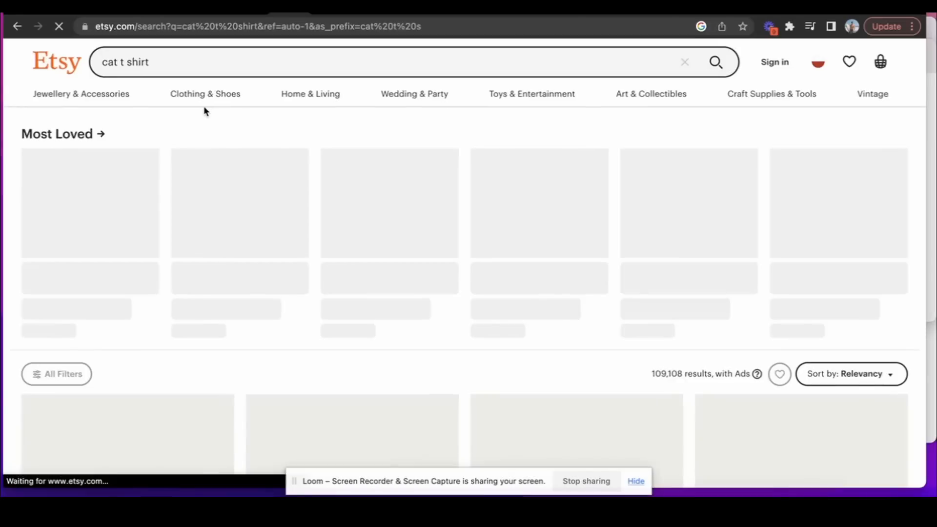
scroll(down, 3)
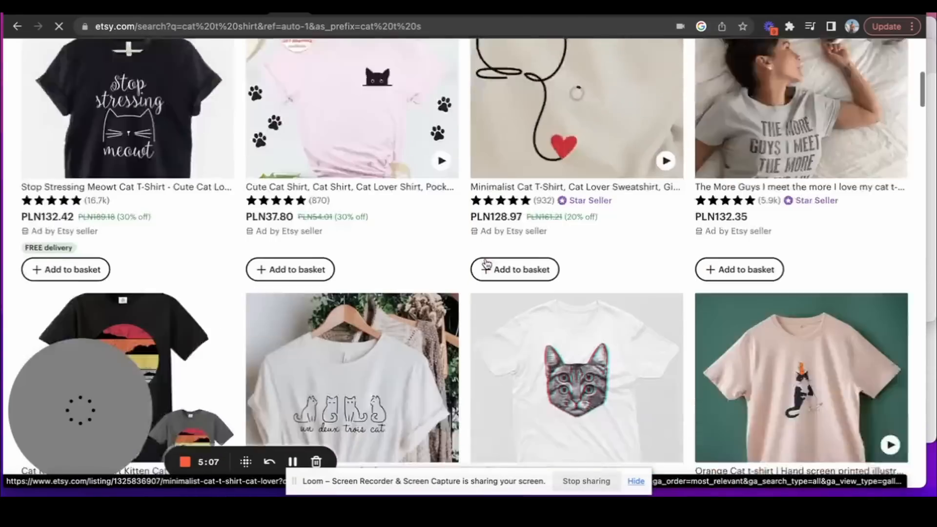
scroll(down, 3)
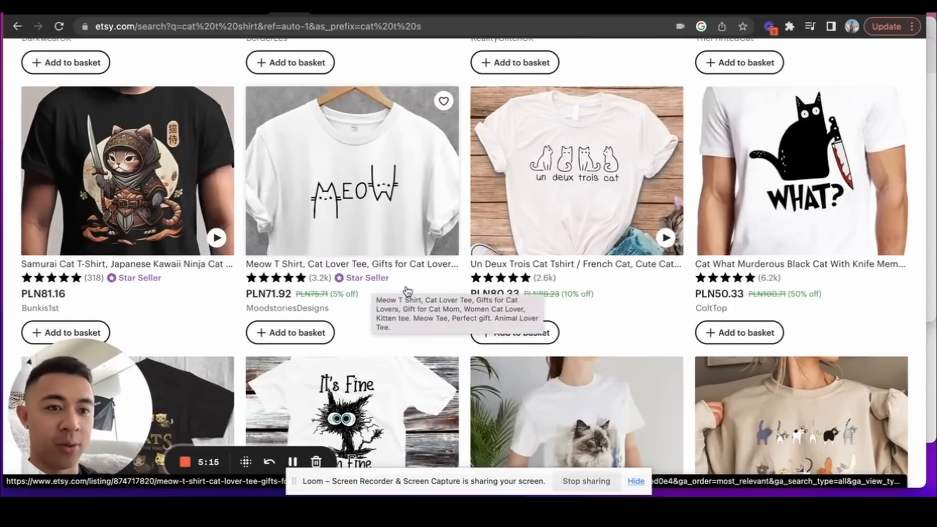
scroll(down, 3)
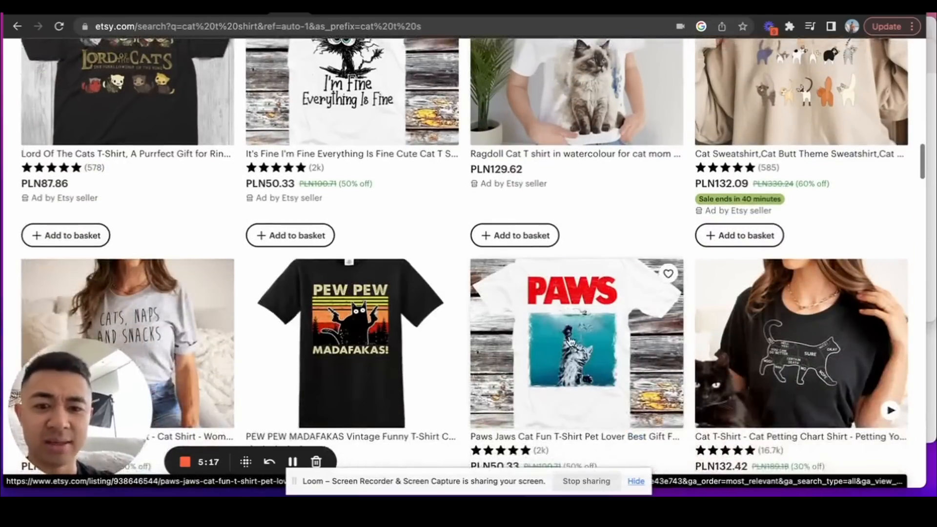
scroll(down, 3)
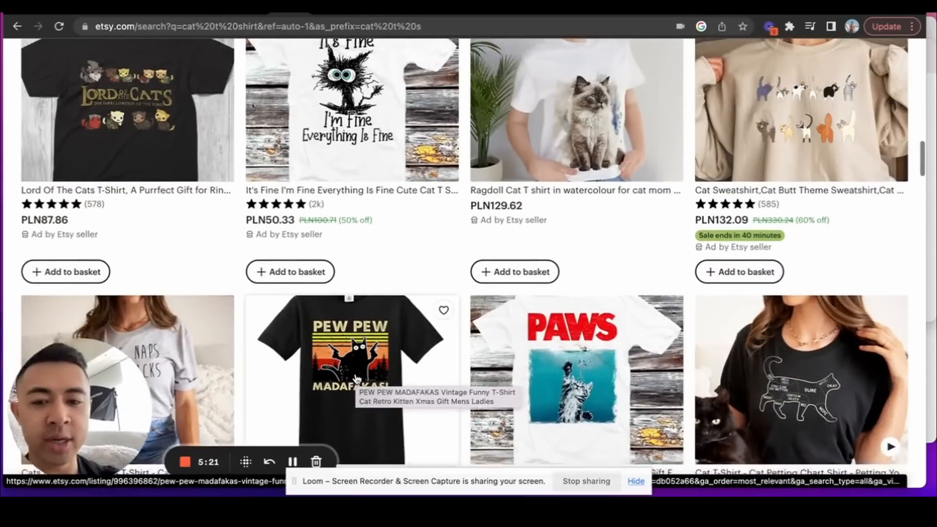
scroll(down, 3)
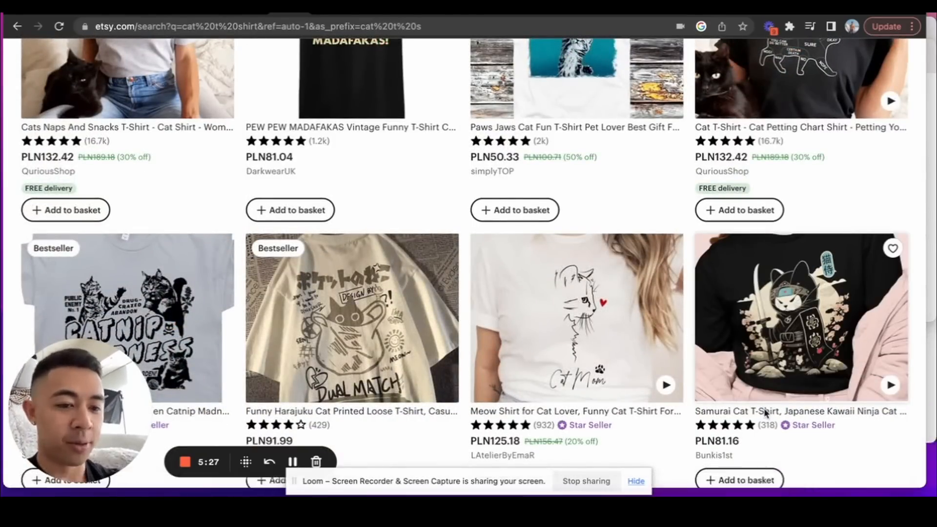
click(799, 316)
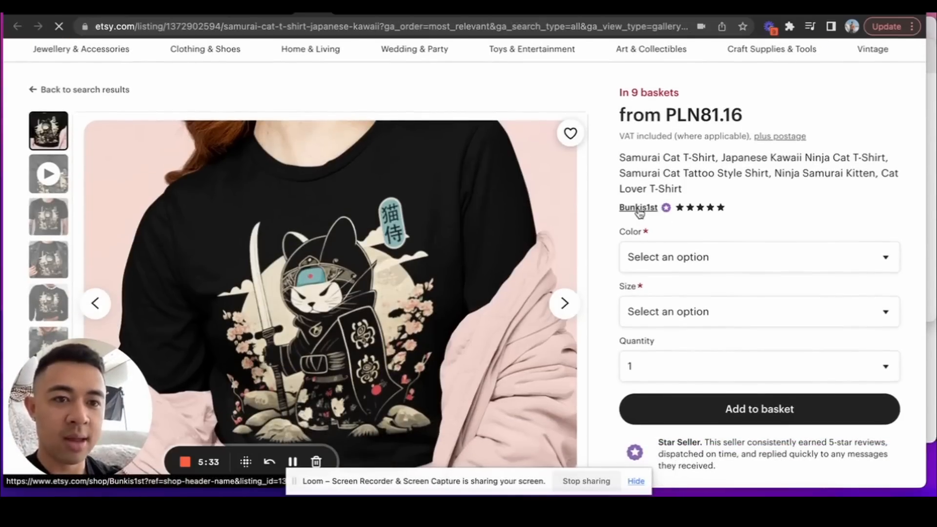
Open the seller's shop for the Samurai Cat T-Shirt
click(636, 206)
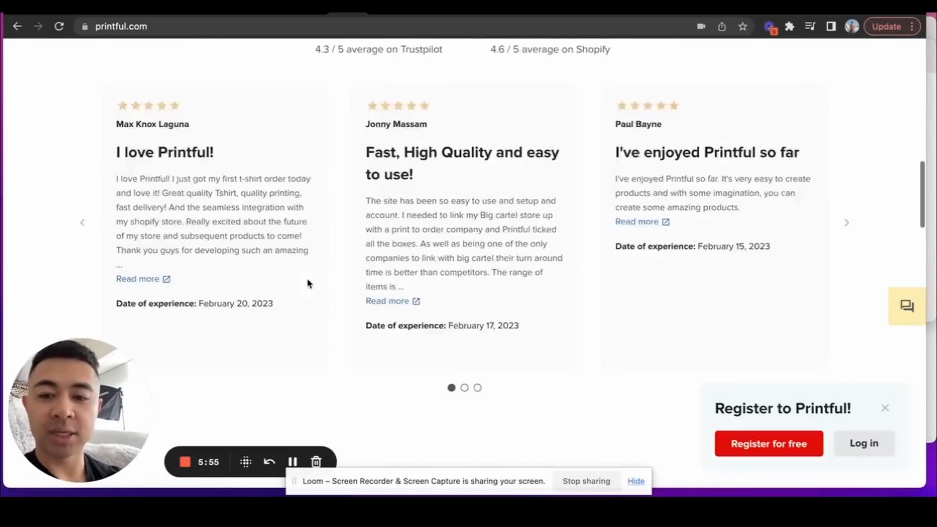
Set item 3, Midjourney To Merch by Amazon, to no highlight colour
scroll(down, 3)
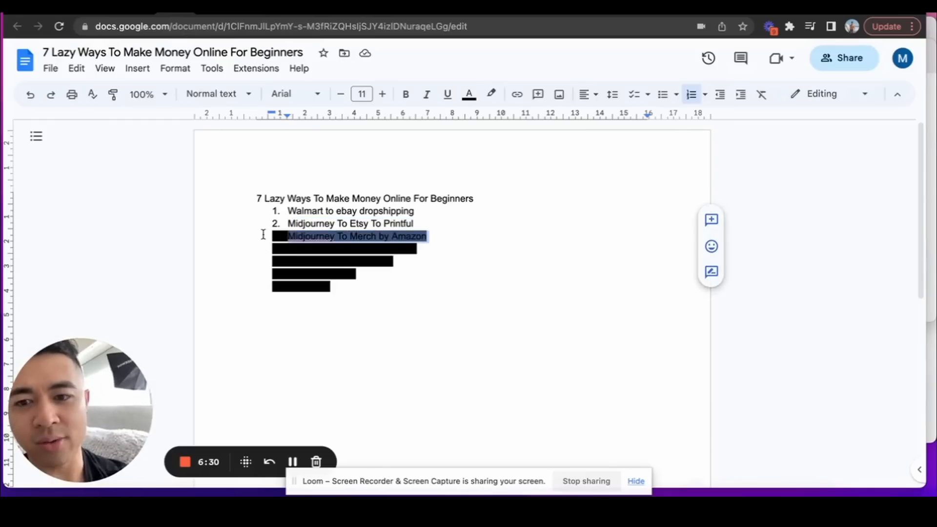
click(490, 93)
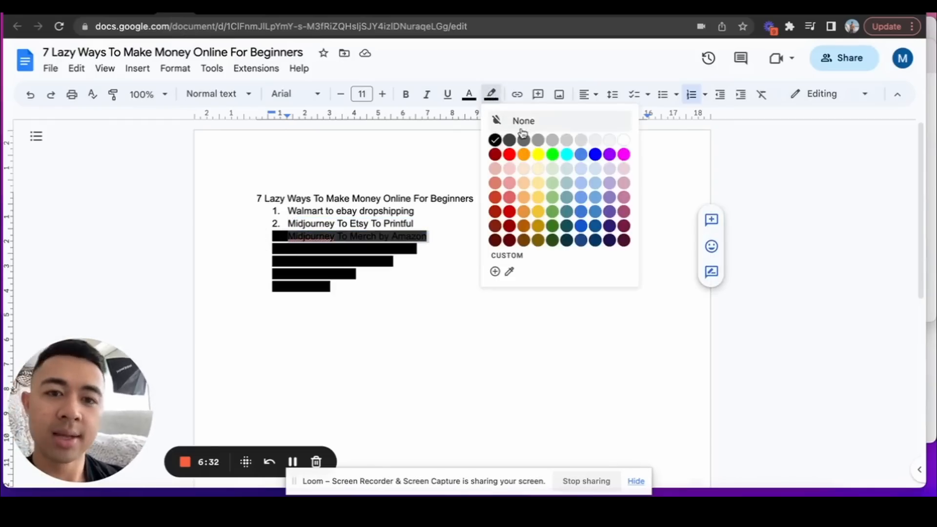
click(522, 121)
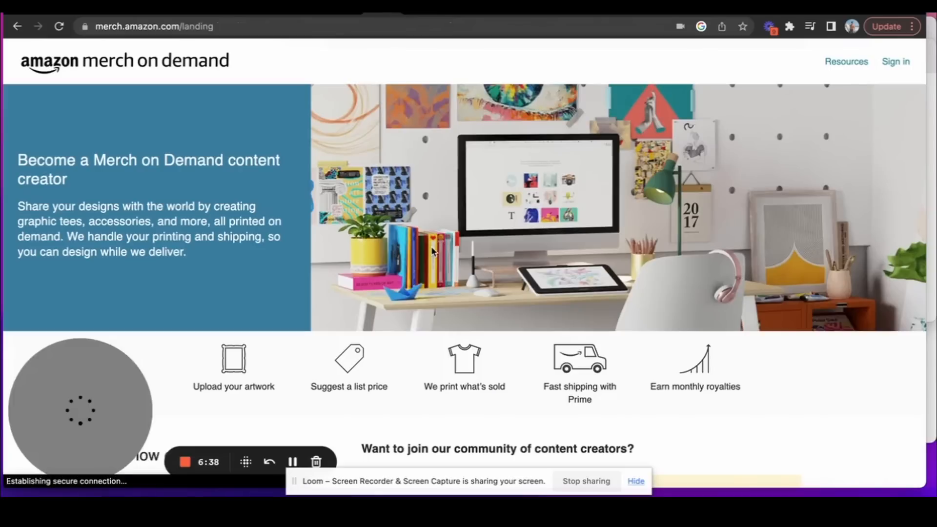
scroll(down, 3)
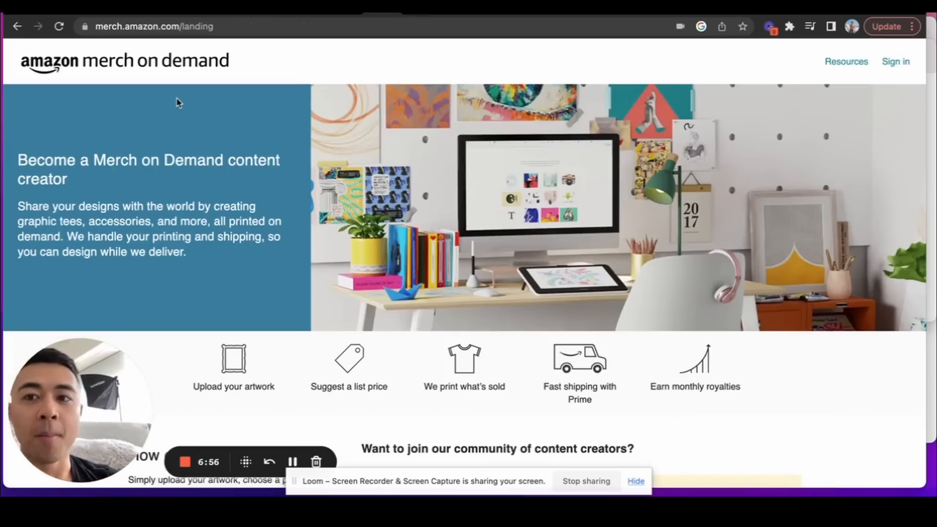
click(154, 26)
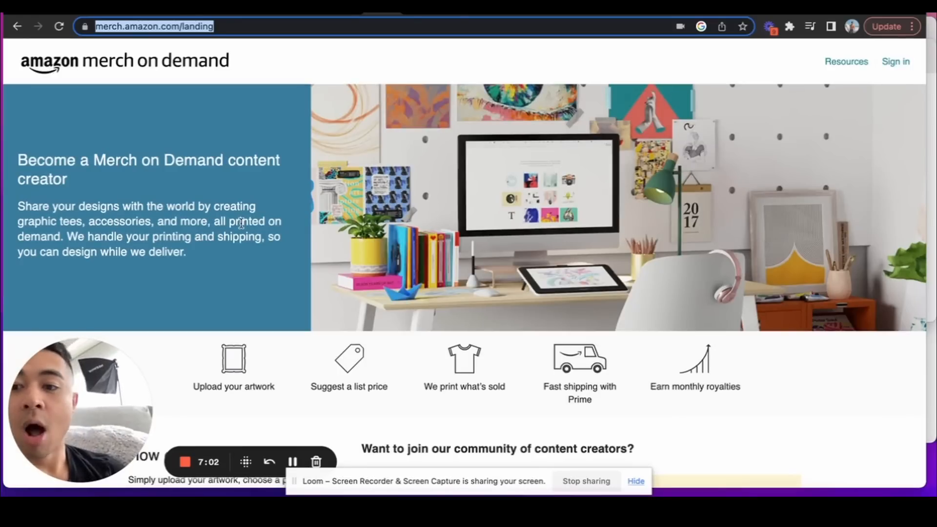
drag(153, 236, 218, 236)
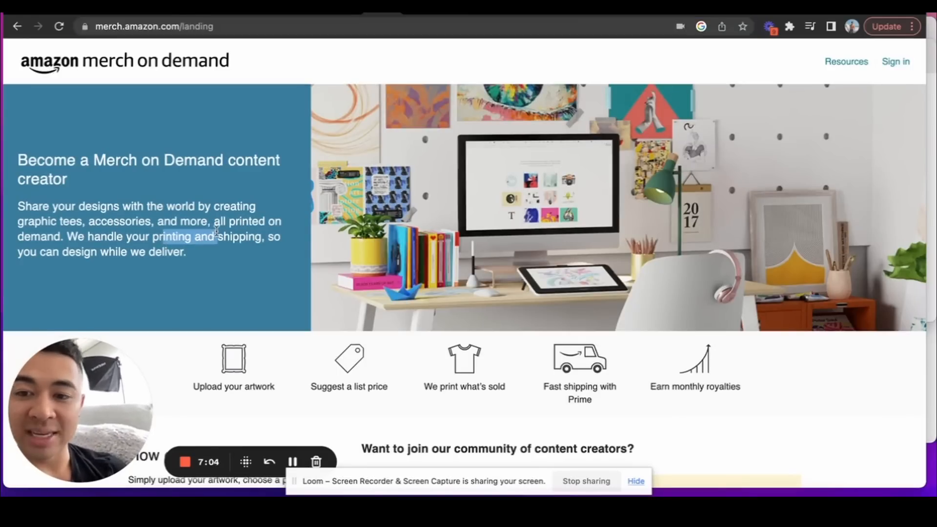
drag(215, 237, 254, 252)
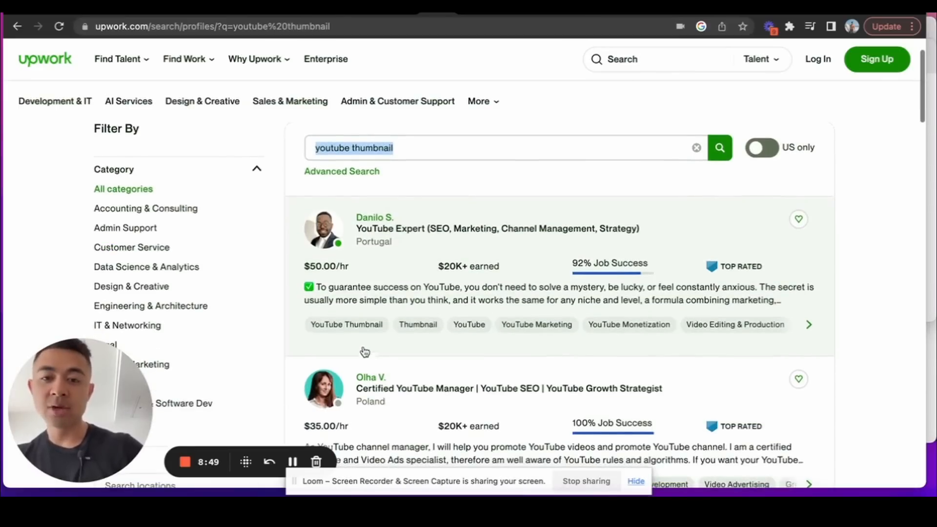
Scroll through the Upwork 'youtube thumbnail' freelancer profiles
scroll(down, 3)
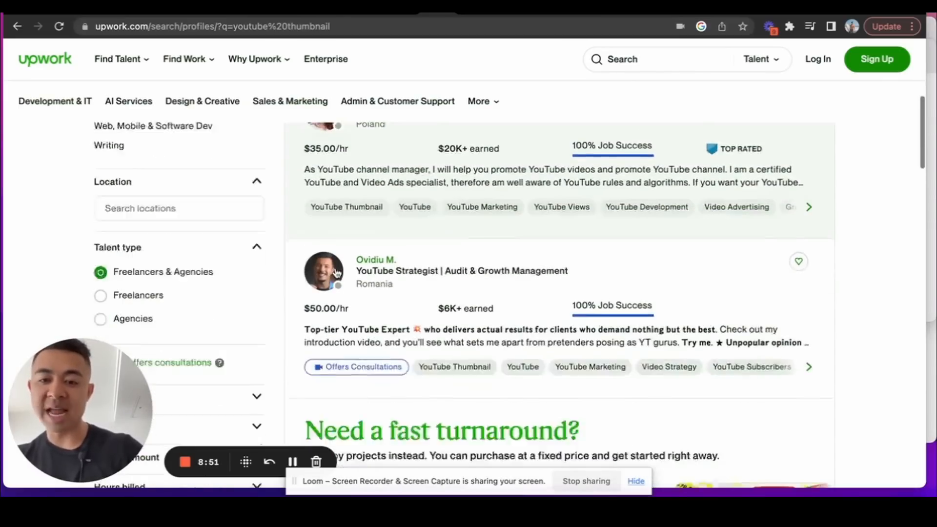
scroll(down, 3)
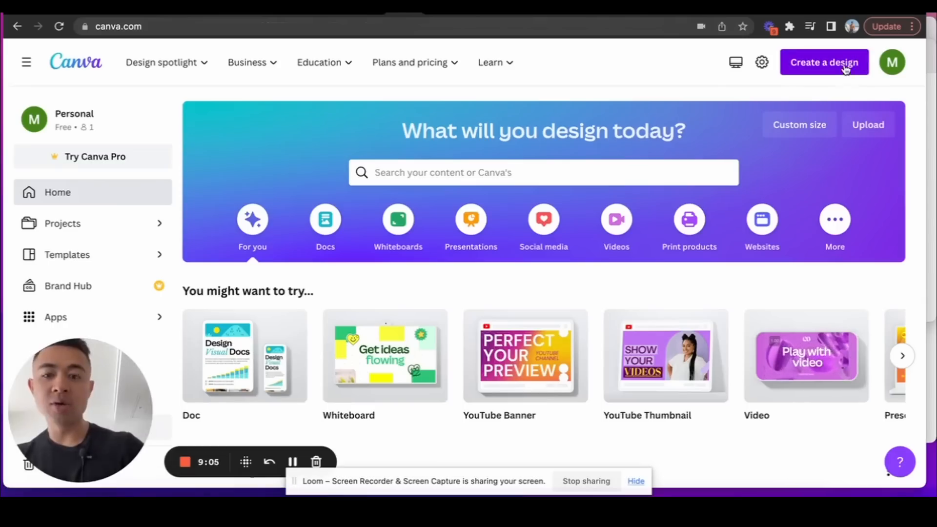
Choose a format from Canva's Create a design list
click(823, 62)
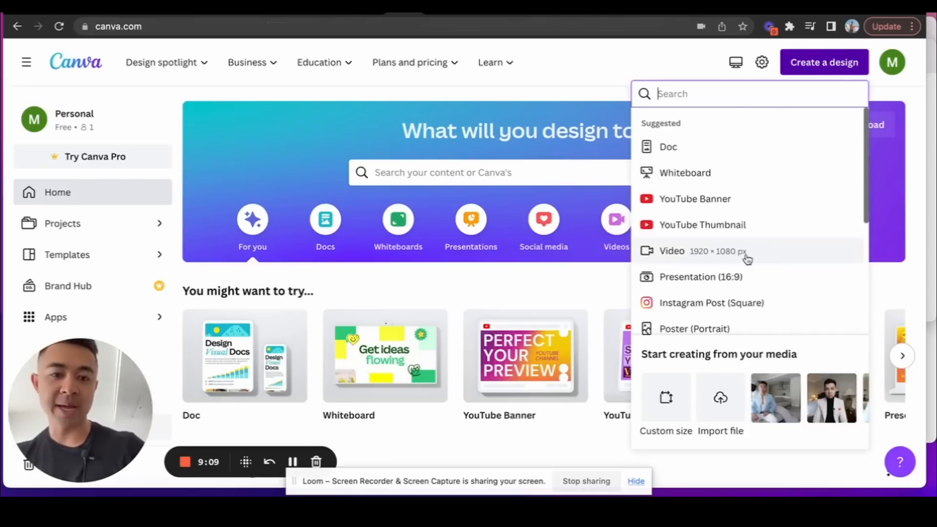
click(702, 224)
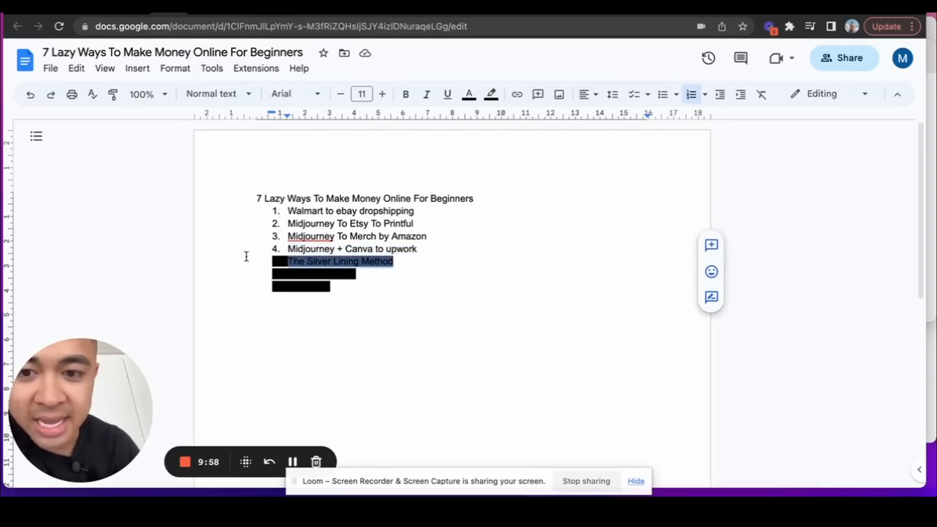
Clear the black highlight from list item 5, The Silver Lining Method
click(490, 93)
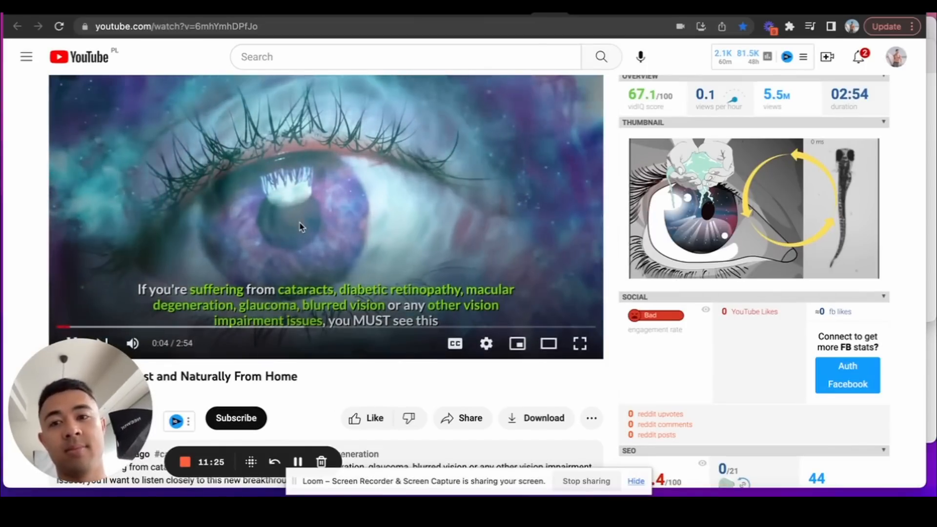
Scroll the Restore Vision video page to the vidIQ statistics panel
scroll(down, 3)
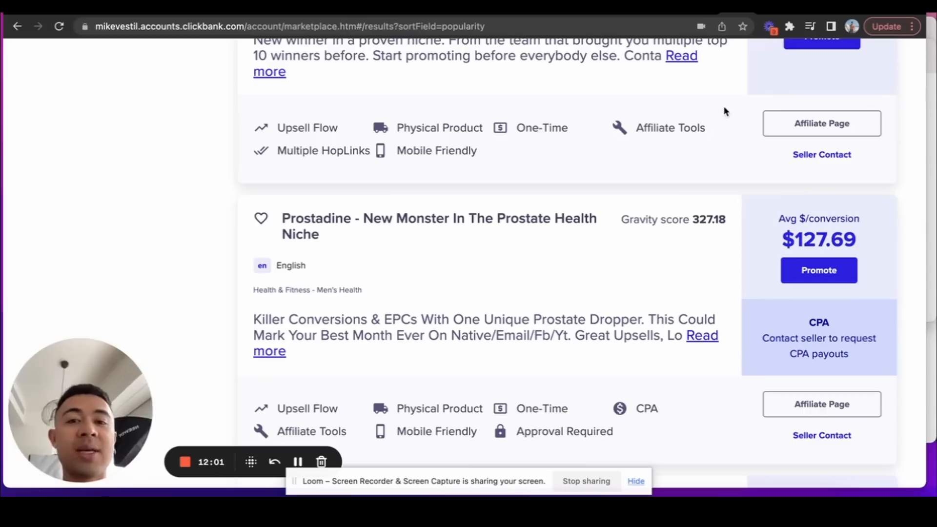
mouse_move(400, 170)
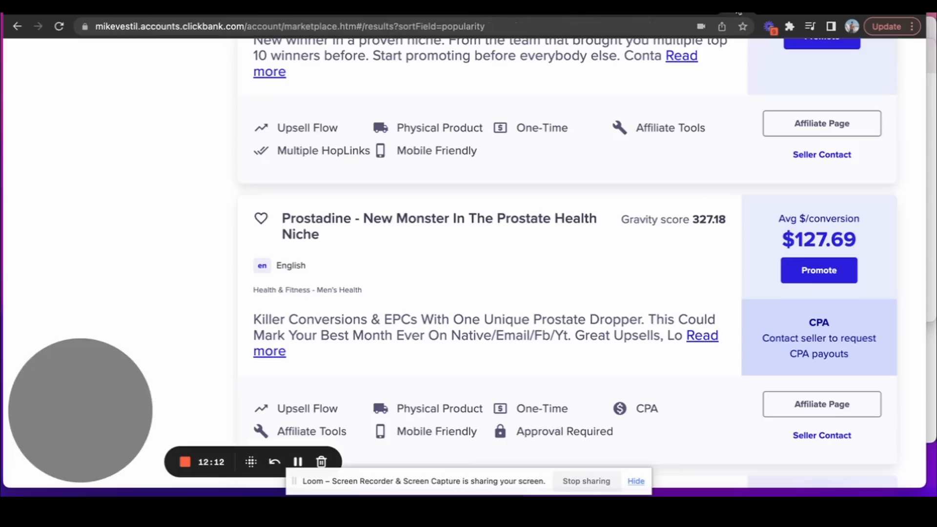
mouse_move(759, 240)
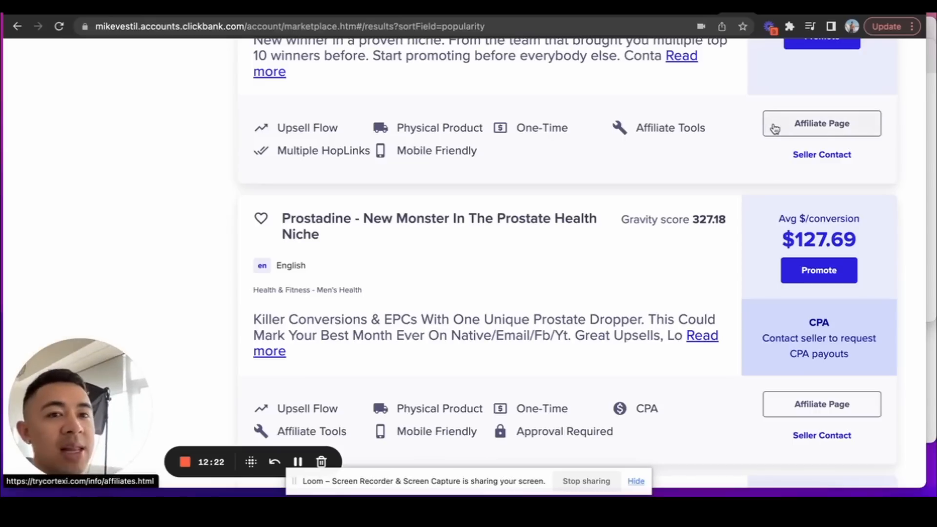
mouse_move(721, 127)
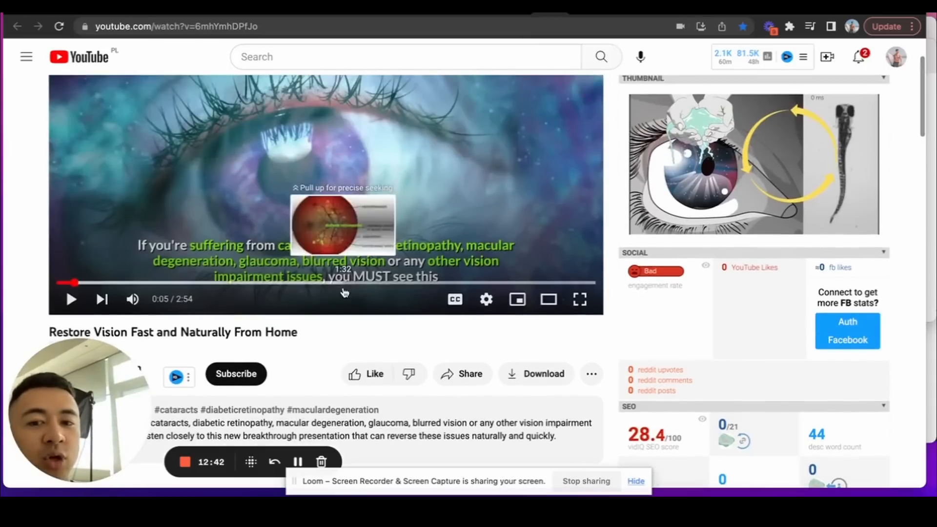
Seek the vision video ahead to about 1:49 of 2:54
click(343, 282)
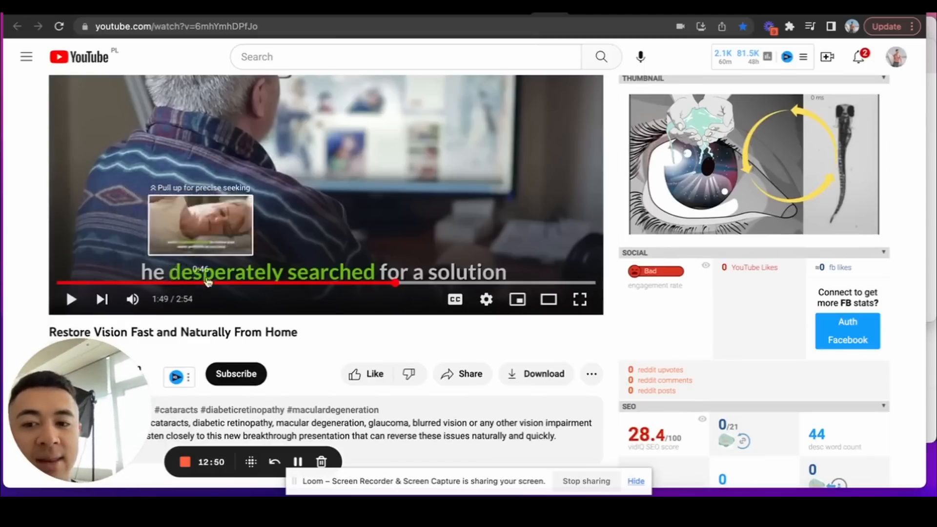
mouse_move(358, 214)
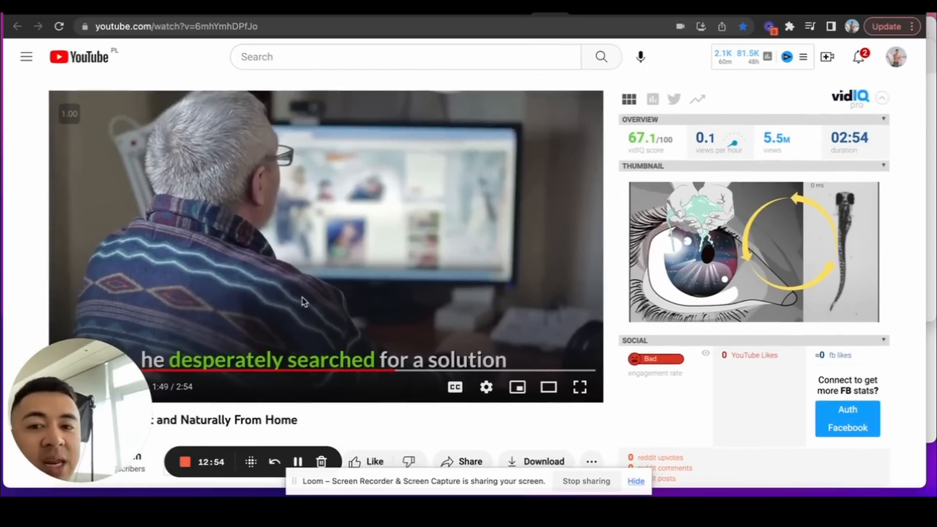
mouse_move(238, 198)
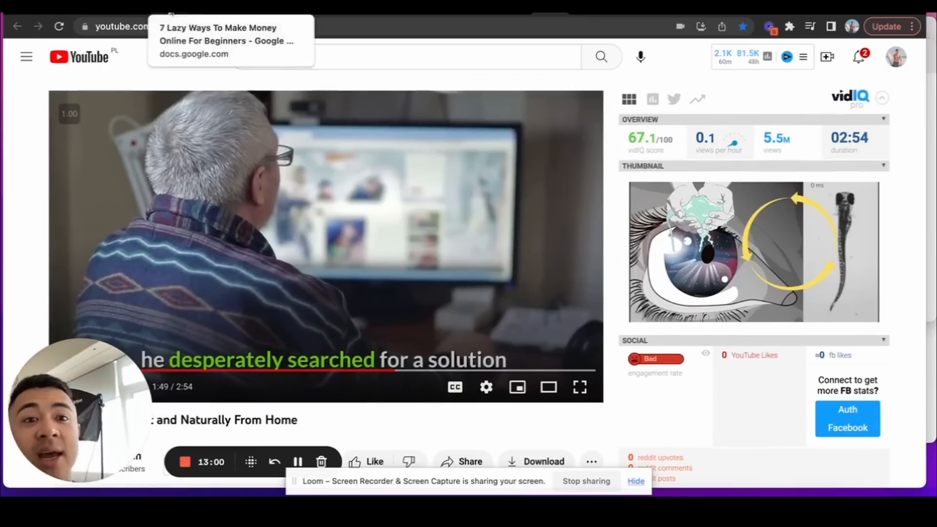
Type ClickBank as item 7 and remove its black highlight
click(218, 41)
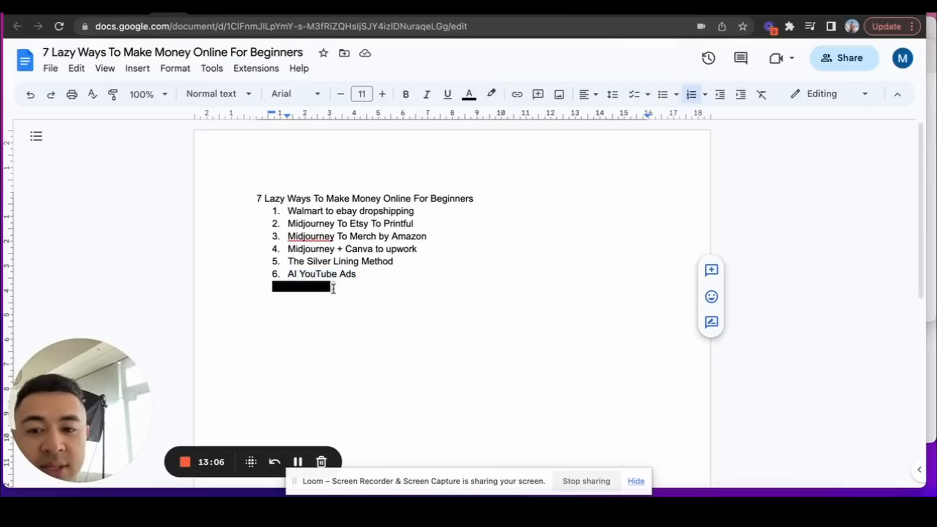
text(ClickBank)
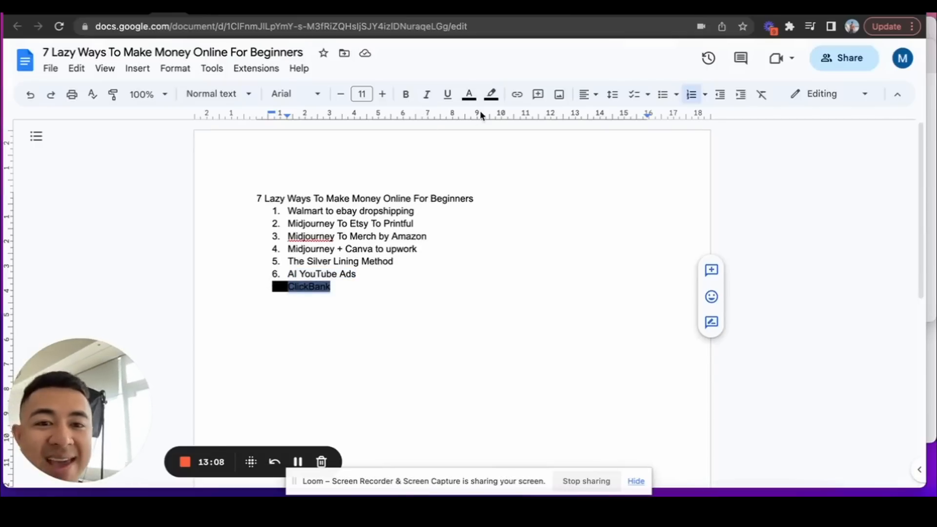
click(490, 93)
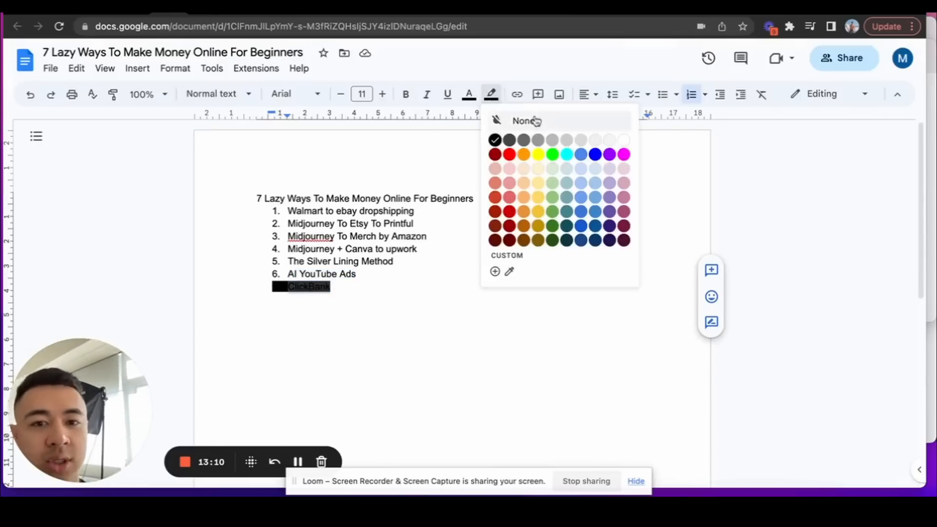
click(524, 121)
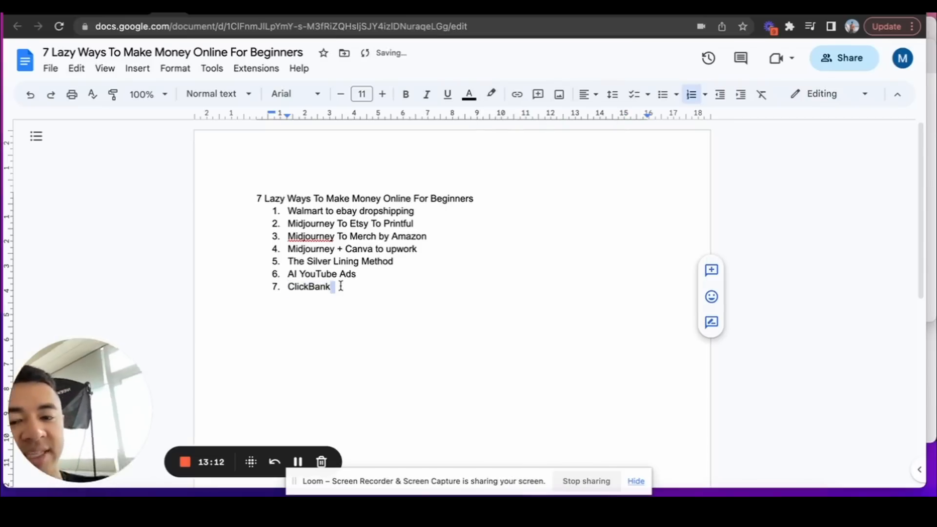